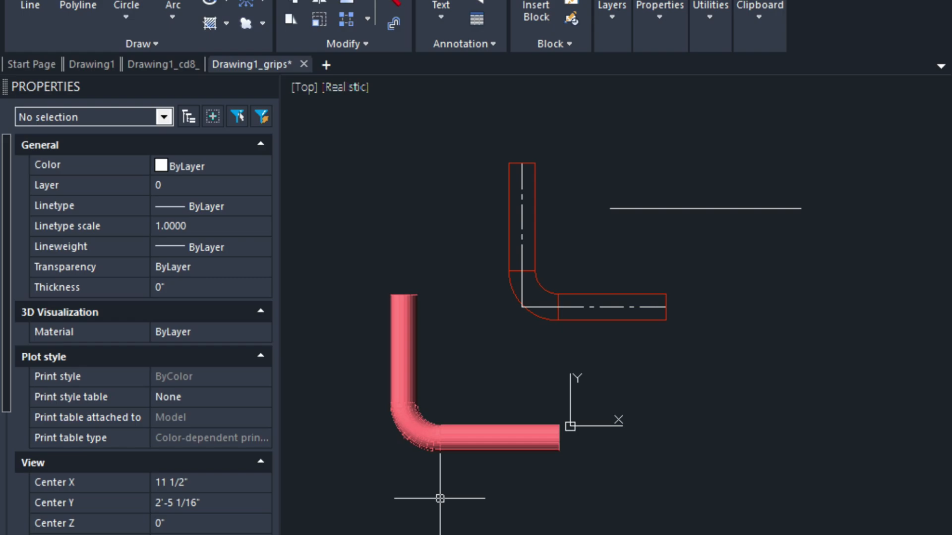
mouse_move(432, 495)
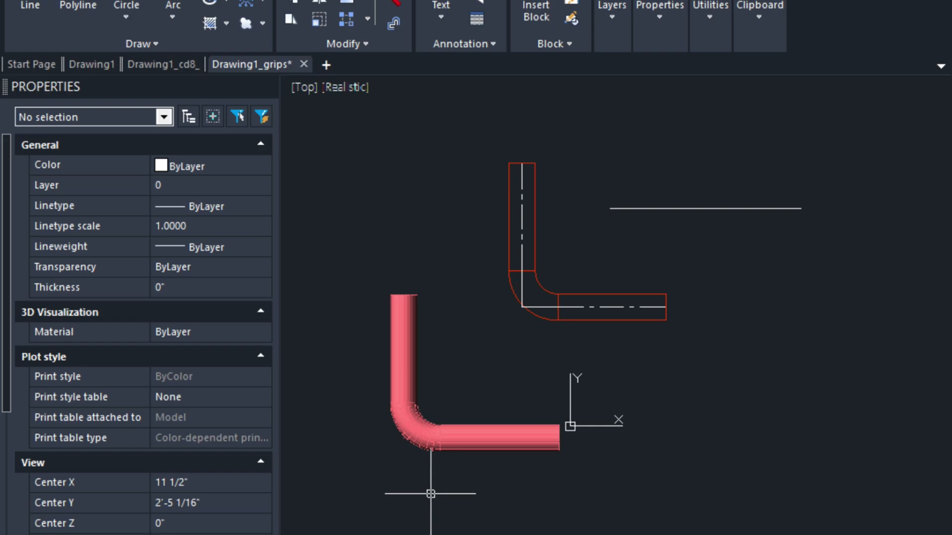
- Bring up the Grips page of Drafting Settings via the DS command
type("DS")
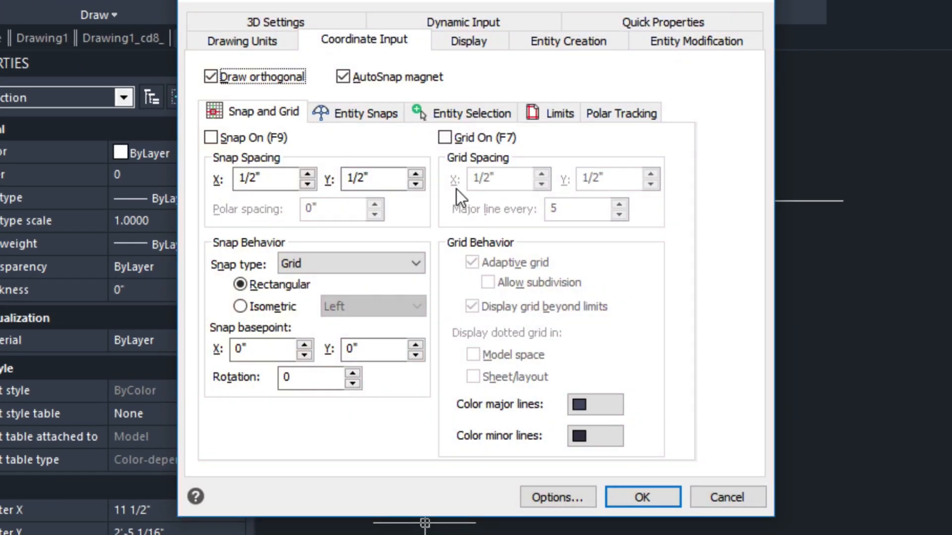
left_click(467, 41)
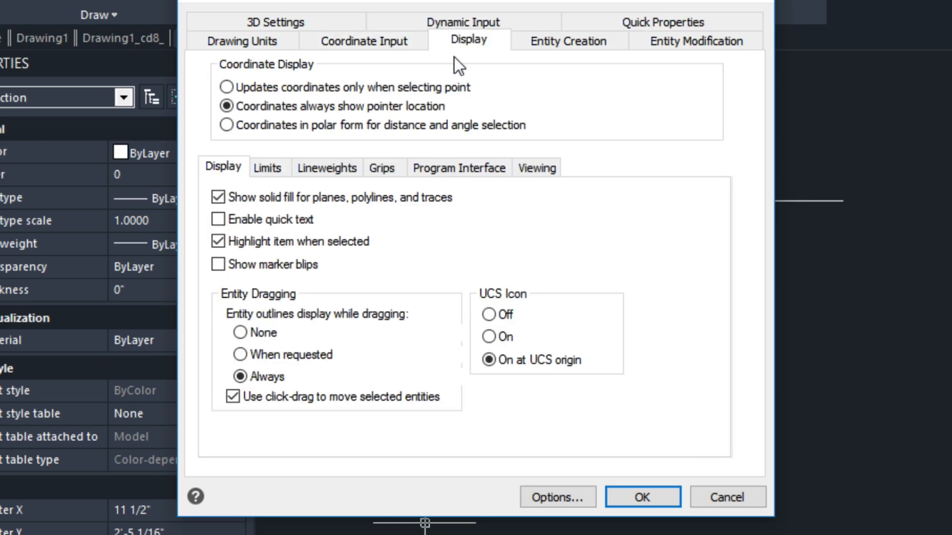
left_click(381, 167)
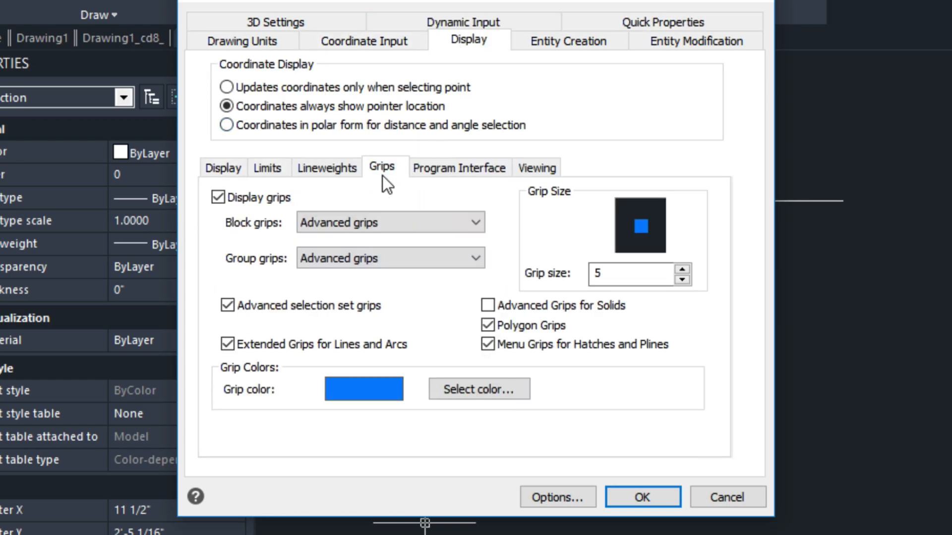
mouse_move(373, 286)
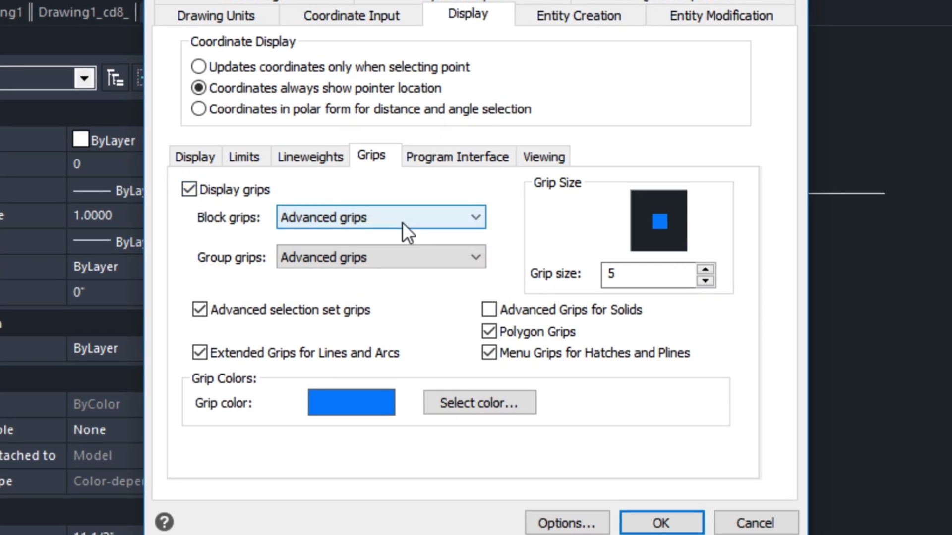
mouse_move(389, 245)
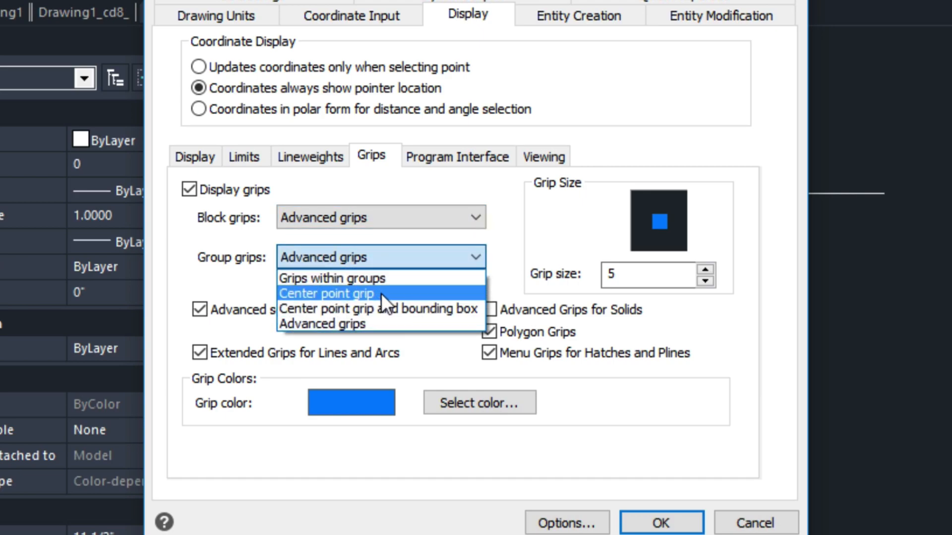
mouse_move(379, 310)
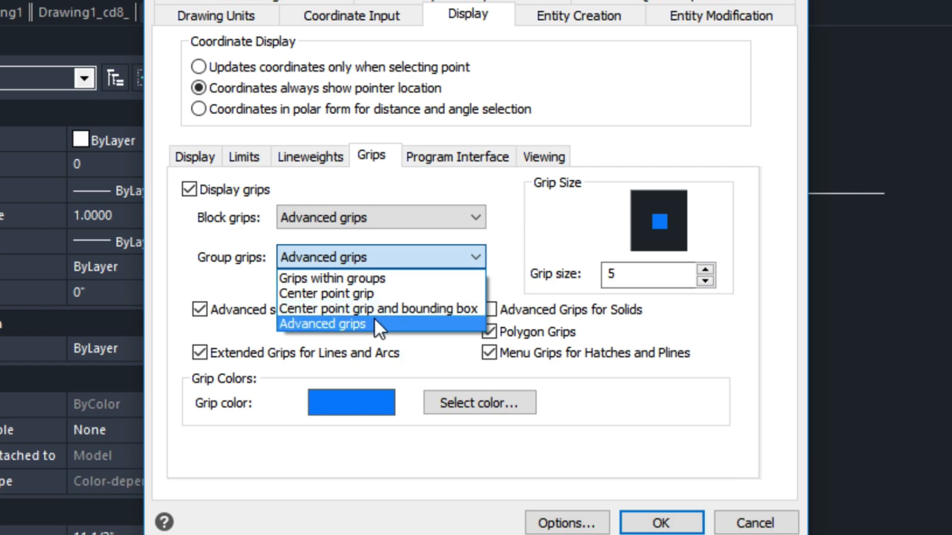
left_click(321, 323)
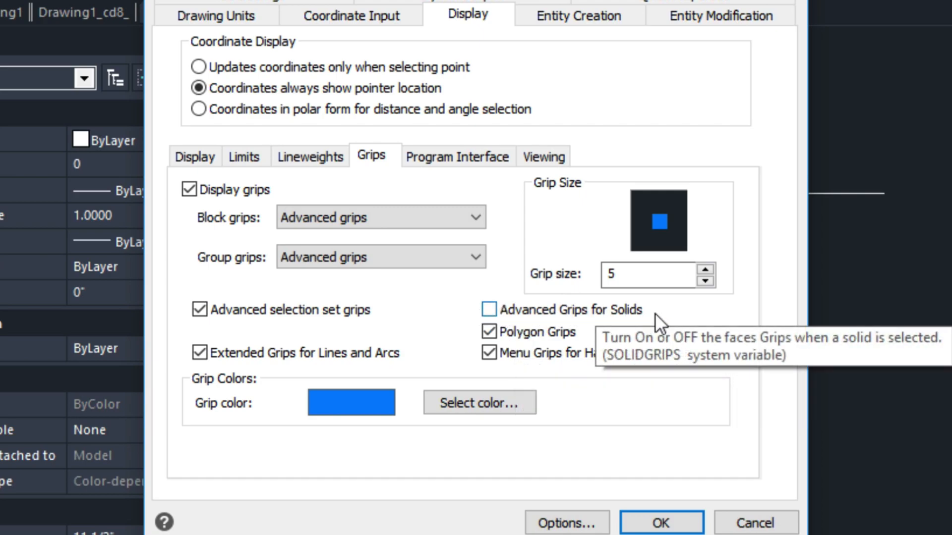
mouse_move(520, 315)
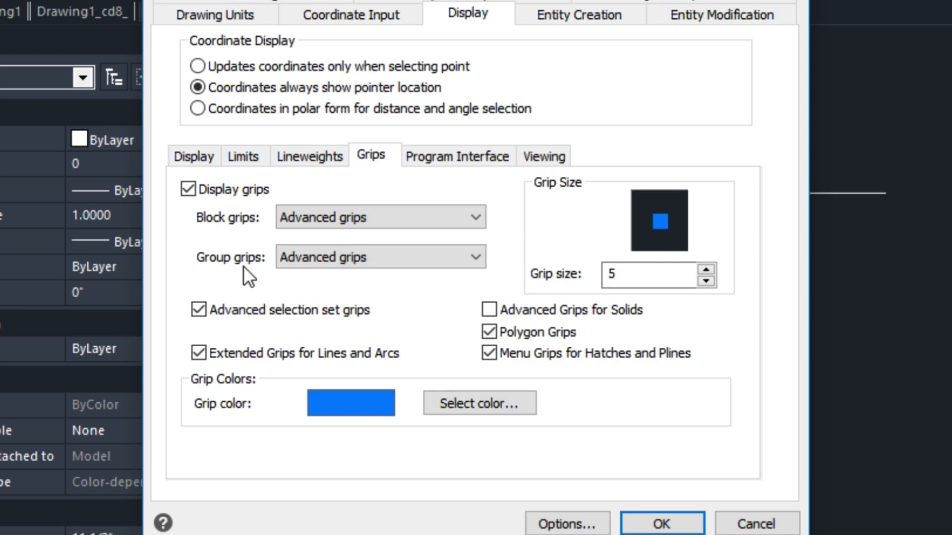
left_click(661, 524)
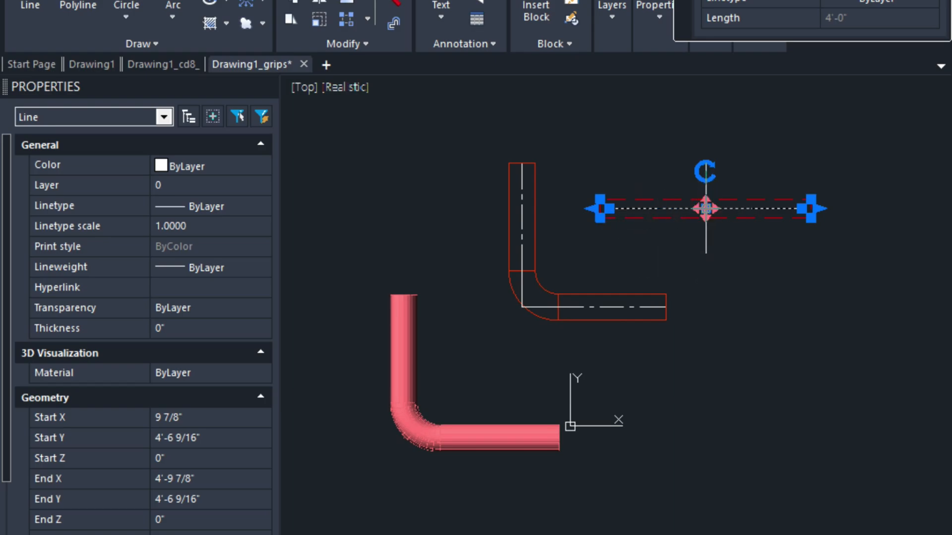
mouse_move(710, 187)
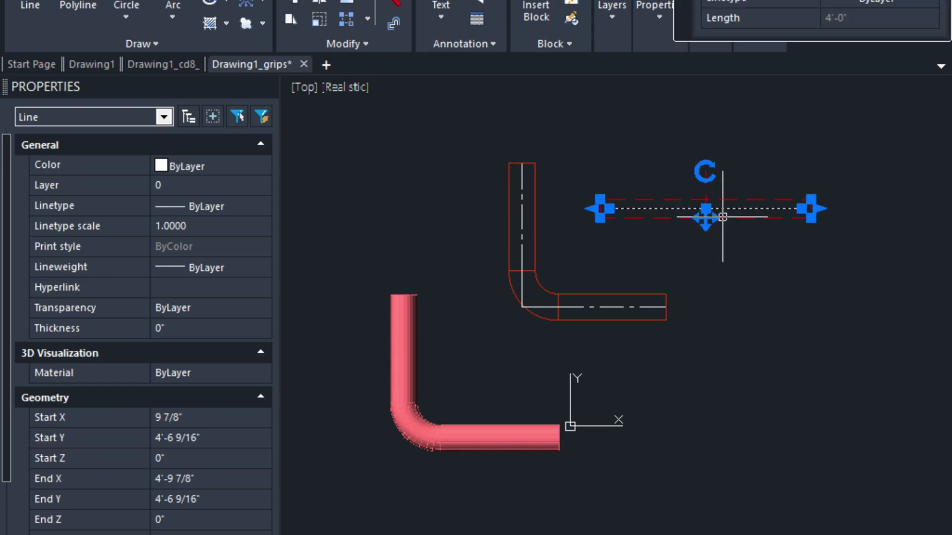
mouse_move(587, 191)
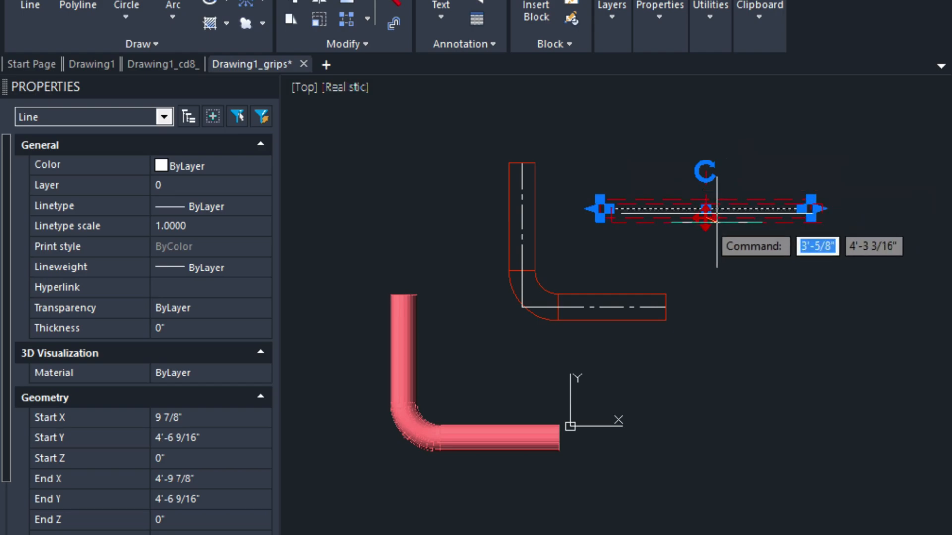
- Cancel the grip rotation on the selected white line
key("Escape")
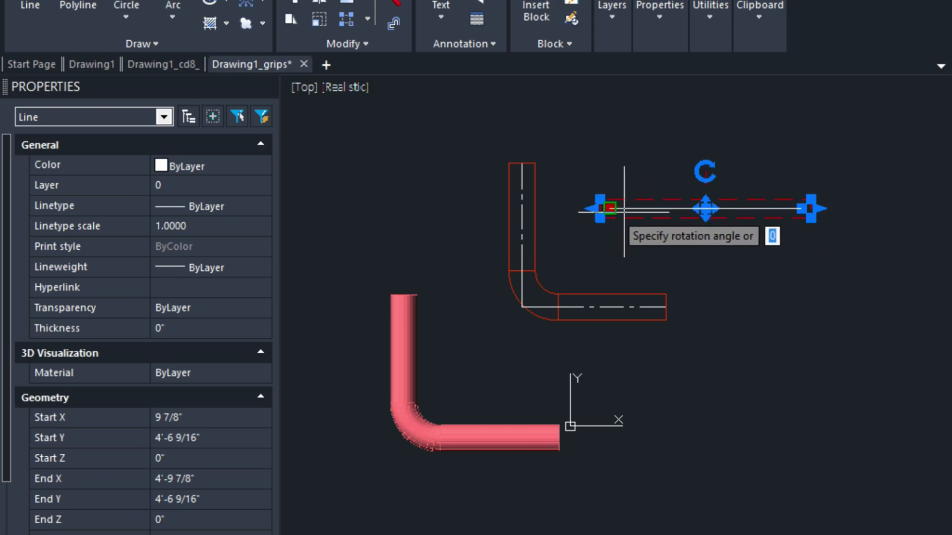
type("90")
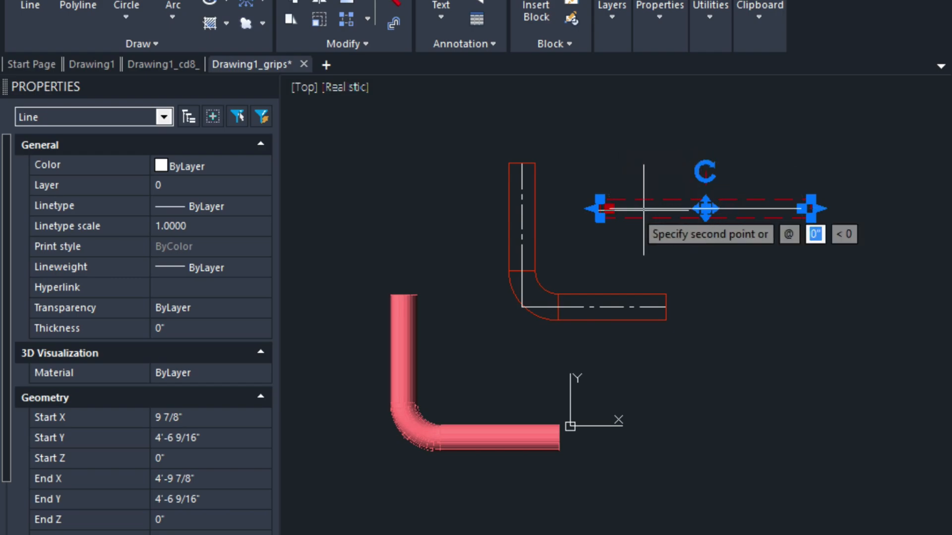
mouse_move(571, 206)
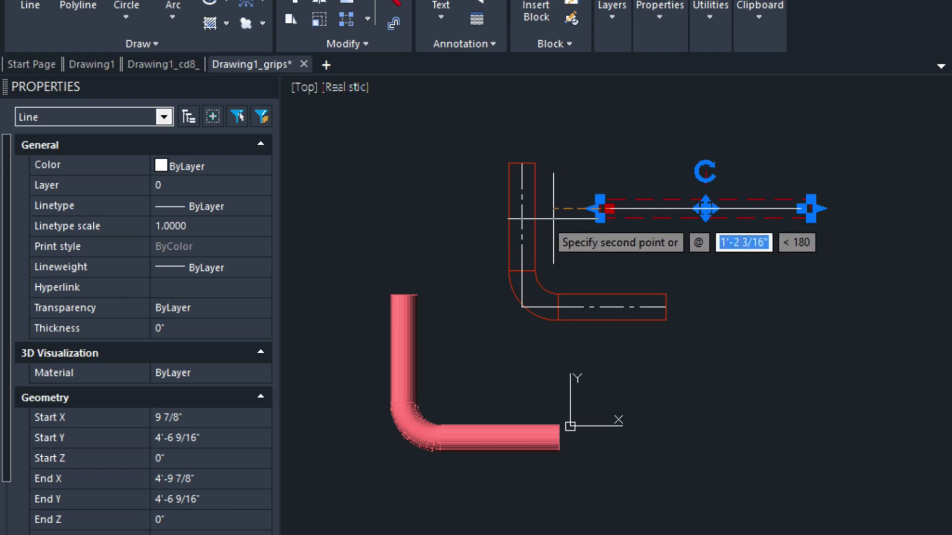
key("Escape")
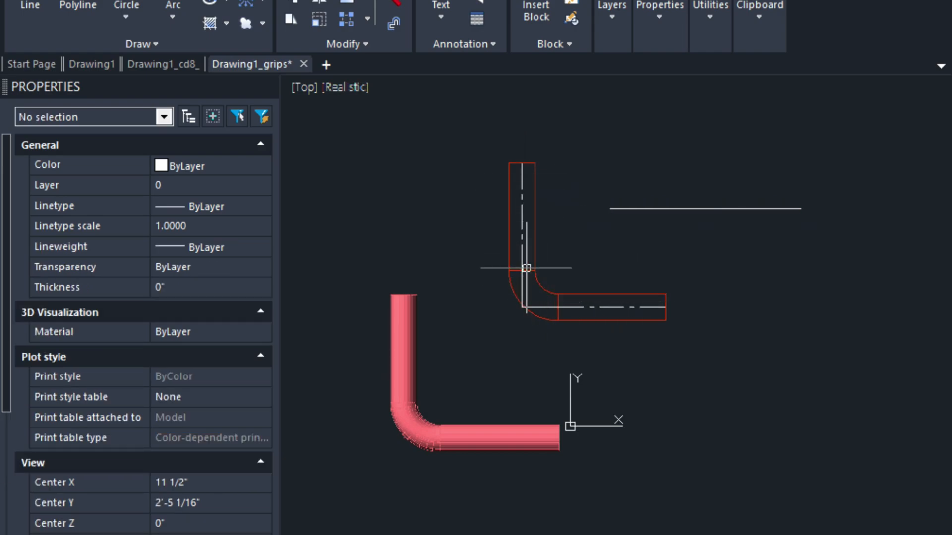
left_click(525, 228)
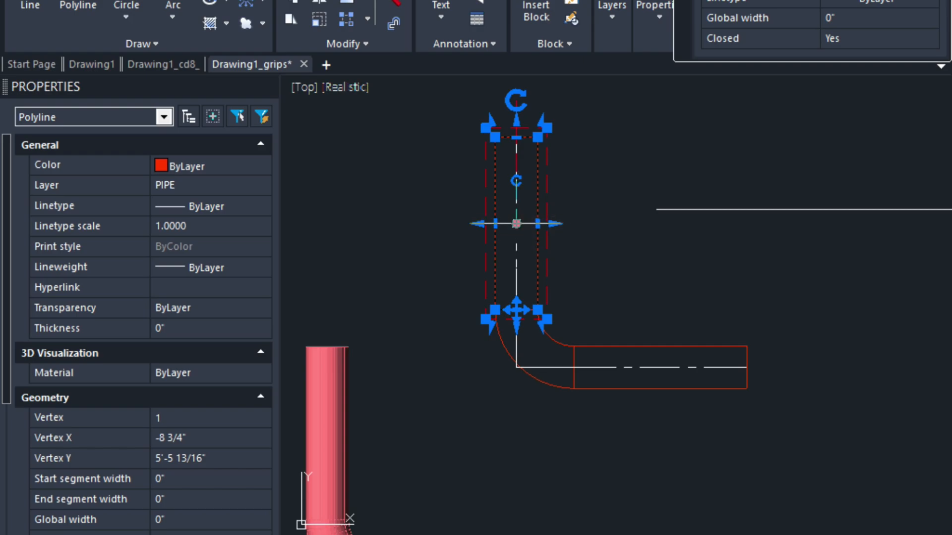
- Stretch the top grip of the elbow's straight polyline to a new position
left_click(516, 137)
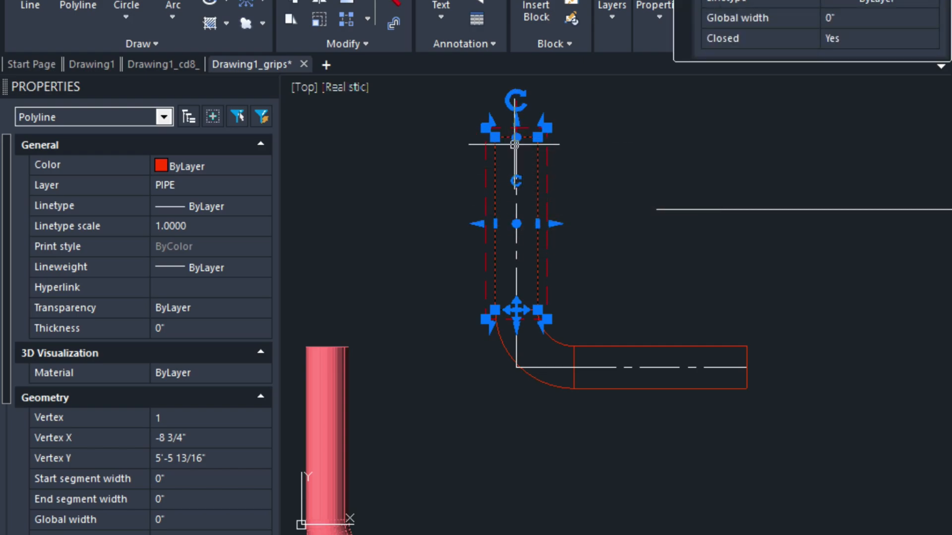
left_click(516, 143)
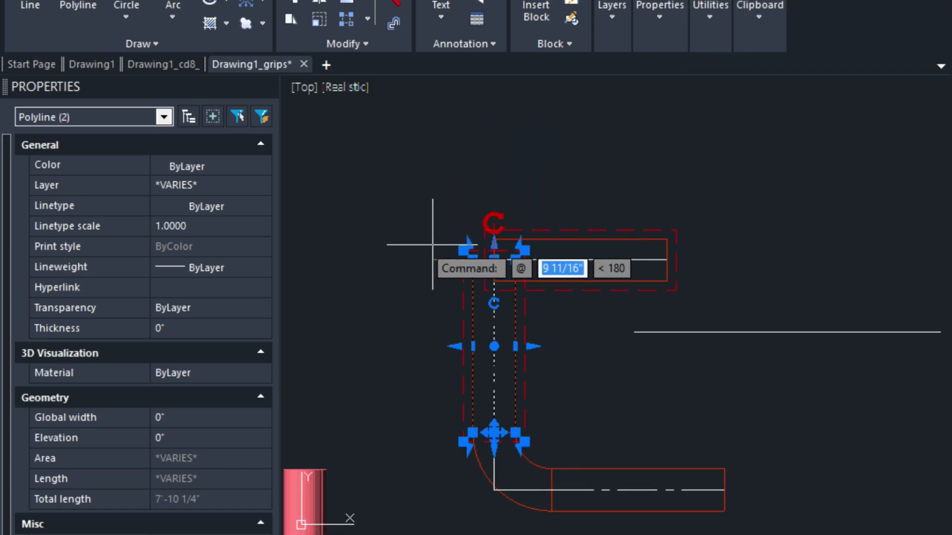
- Finish the straight-section move and switch the view to SW Isometric
key("Escape")
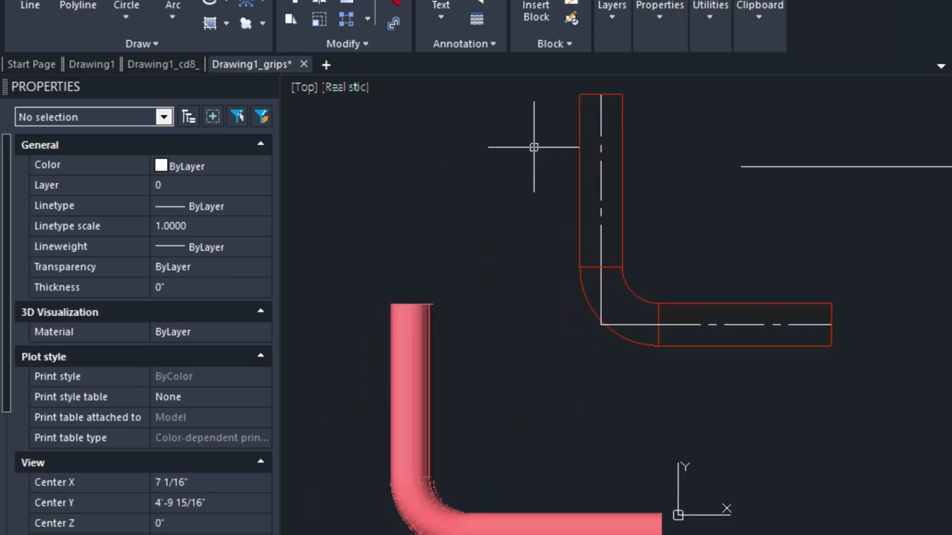
mouse_move(517, 253)
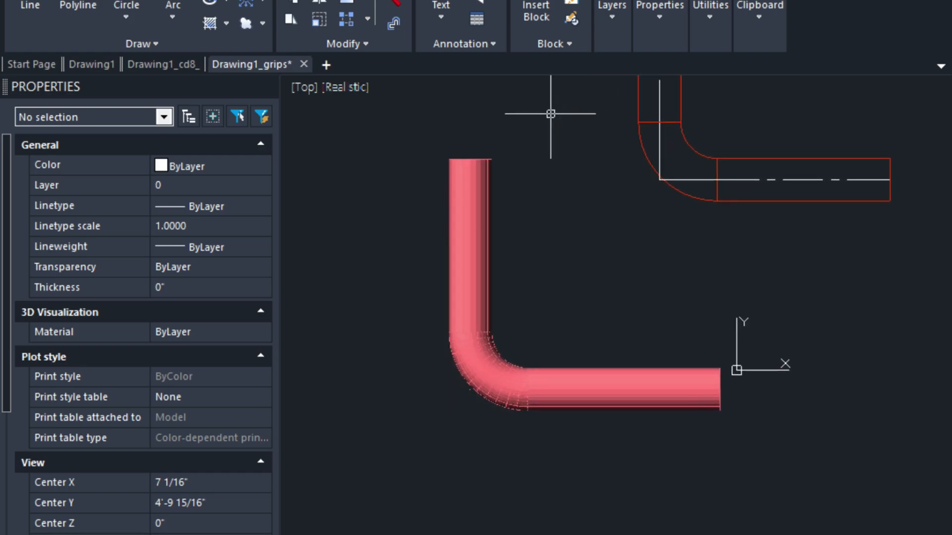
left_click(302, 87)
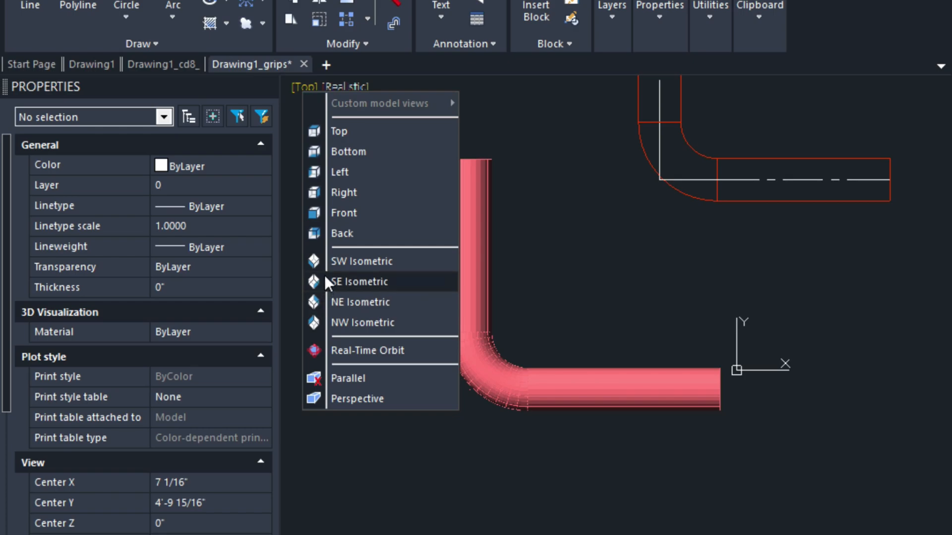
left_click(361, 261)
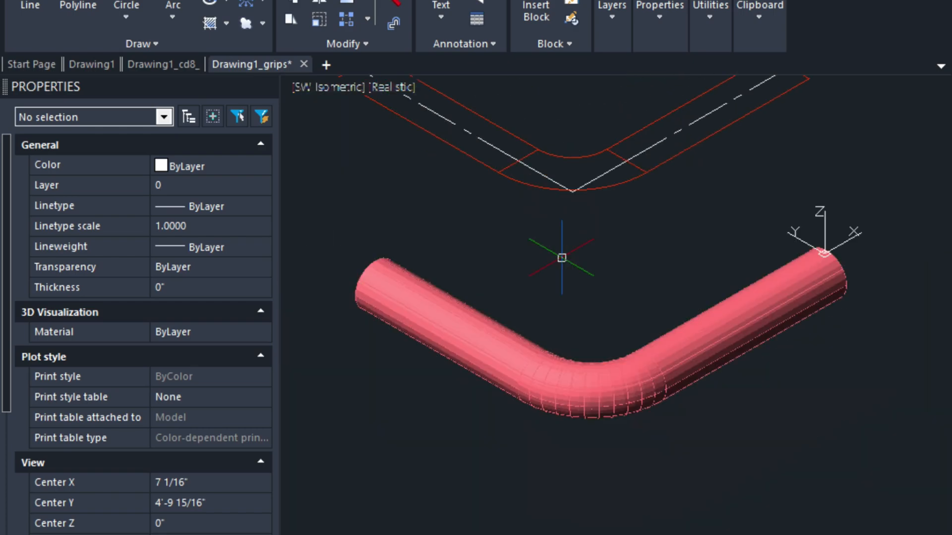
- Select the straight cylinder end of the 3D pipe elbow
left_click(437, 315)
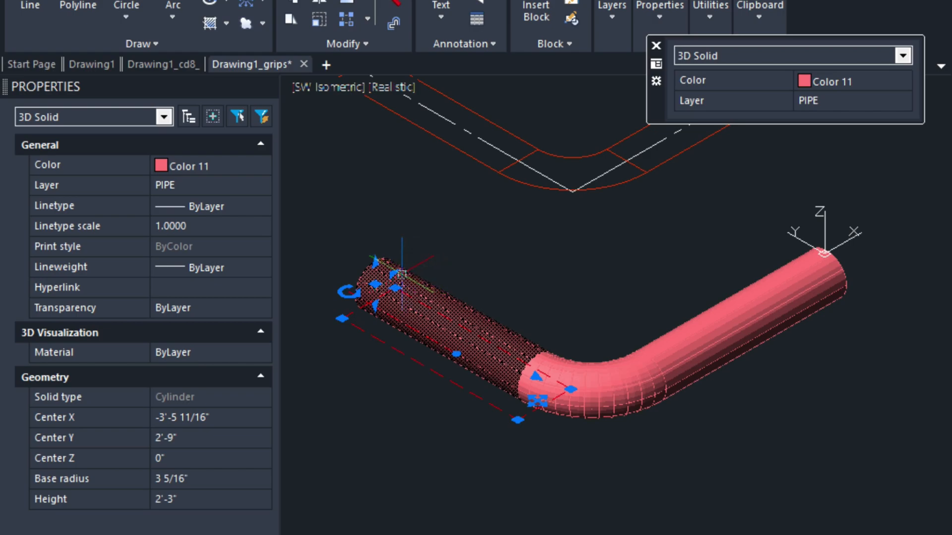
mouse_move(398, 277)
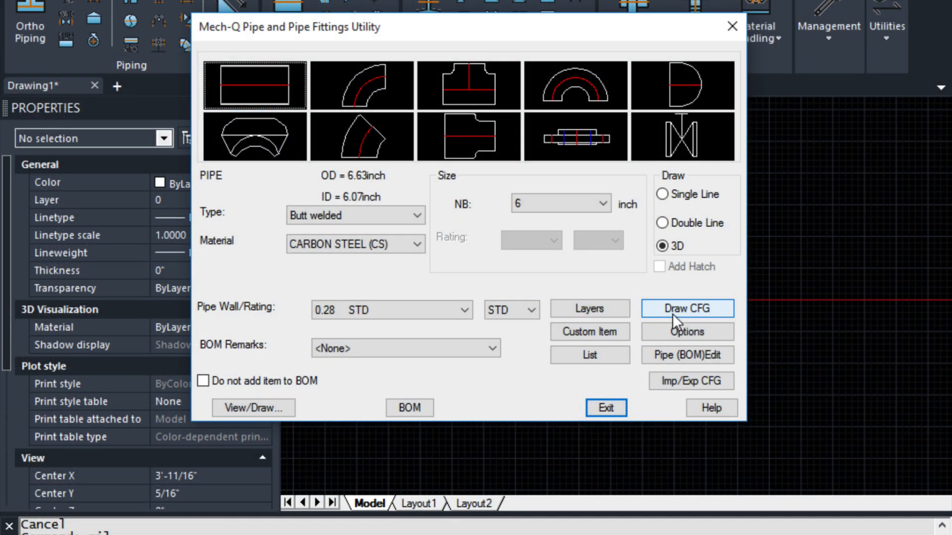
- Accept the Mech-Q Draw CFG options and select the 3D pipe's other straight cylinder
left_click(686, 308)
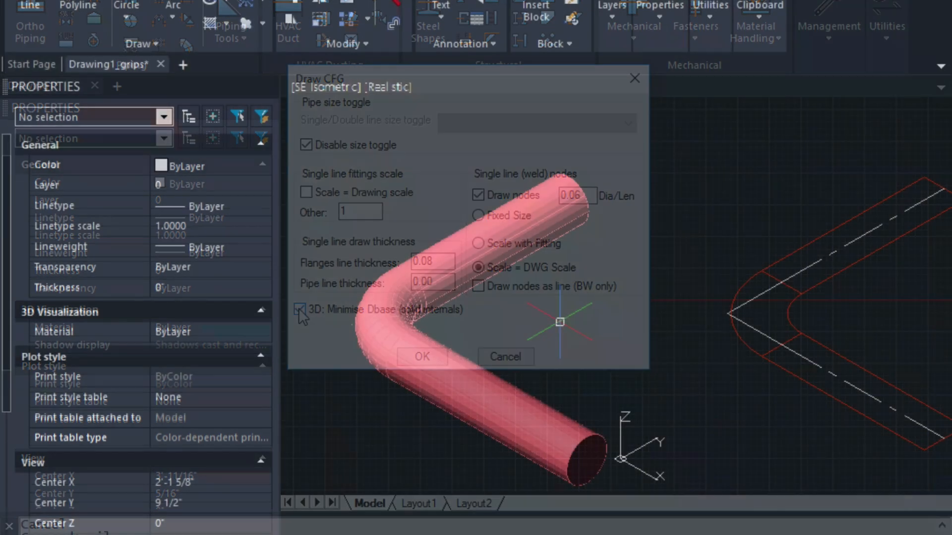
left_click(422, 356)
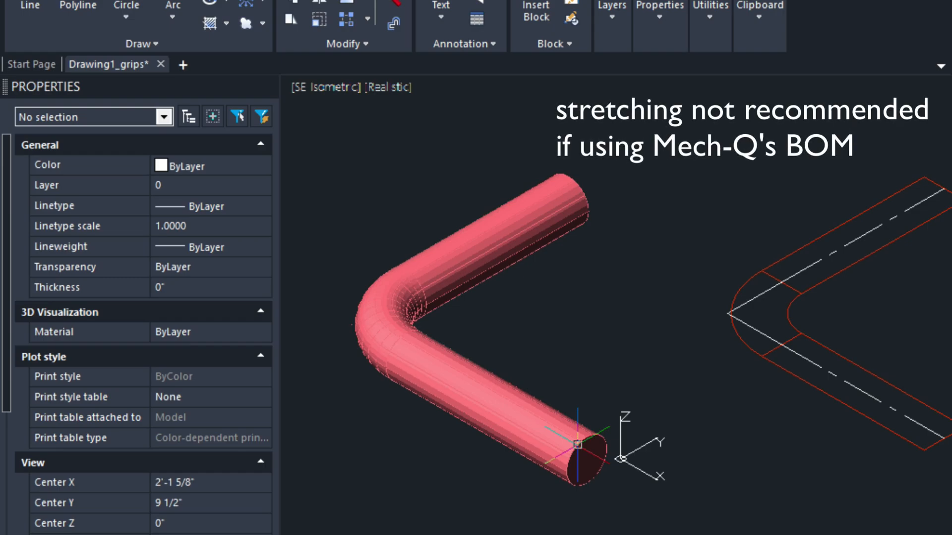
left_click(485, 400)
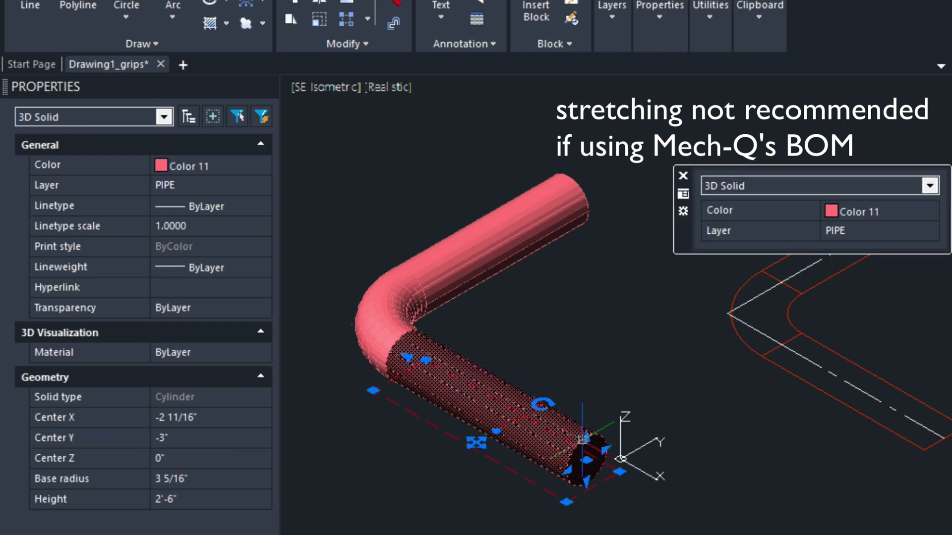